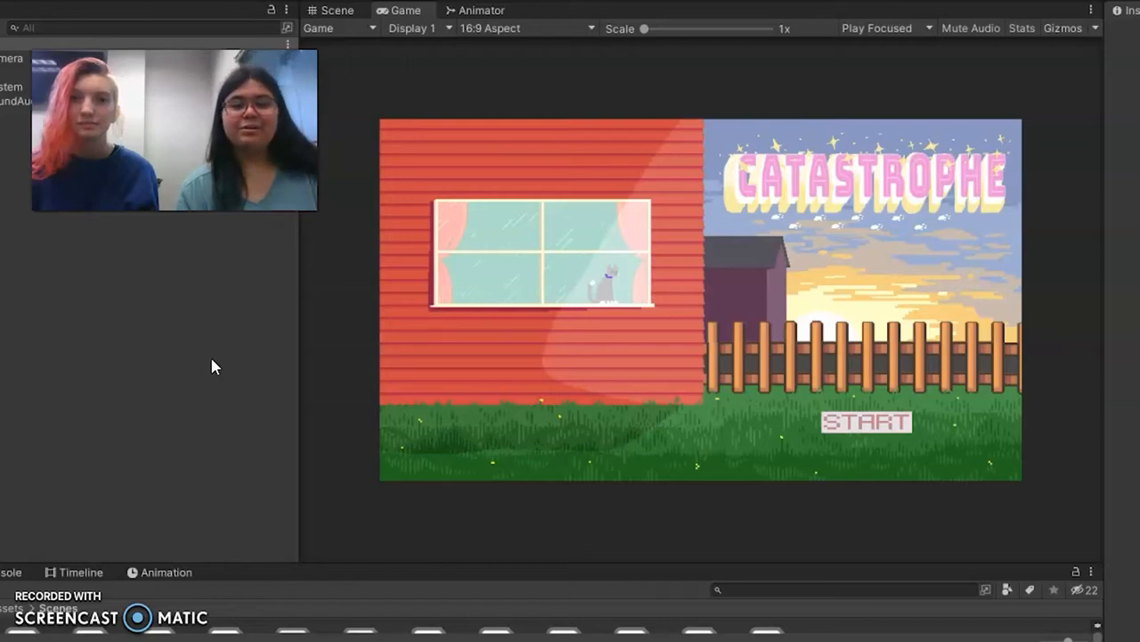
{"action": "mouse_move", "coordinate": [297, 397]}
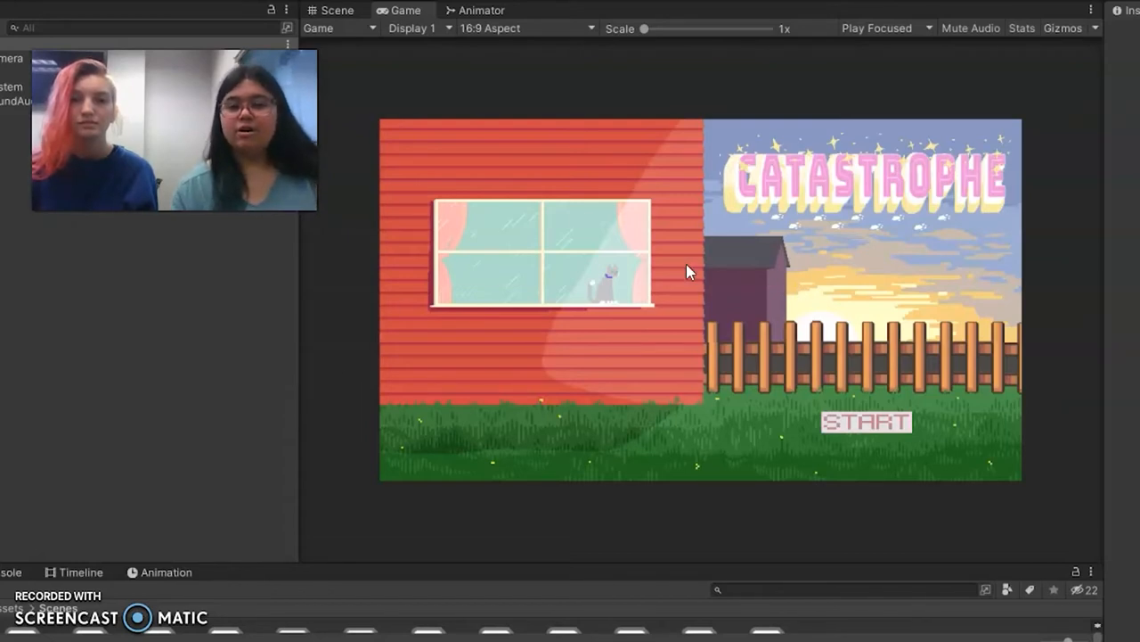
{"action": "mouse_move", "coordinate": [871, 428]}
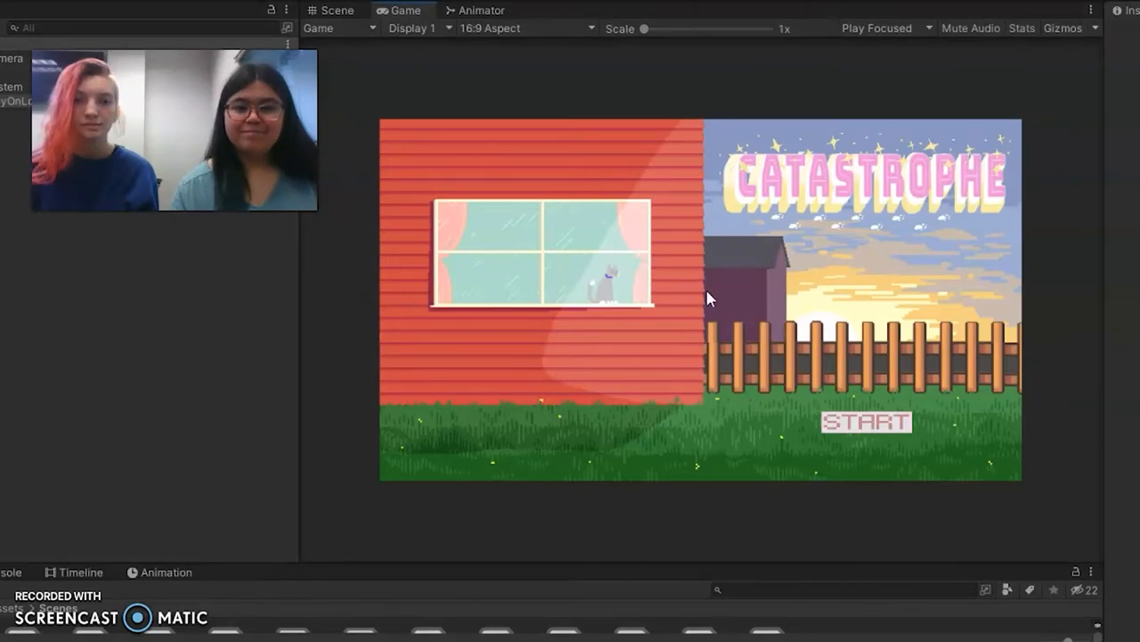
{"action": "mouse_move", "coordinate": [866, 428]}
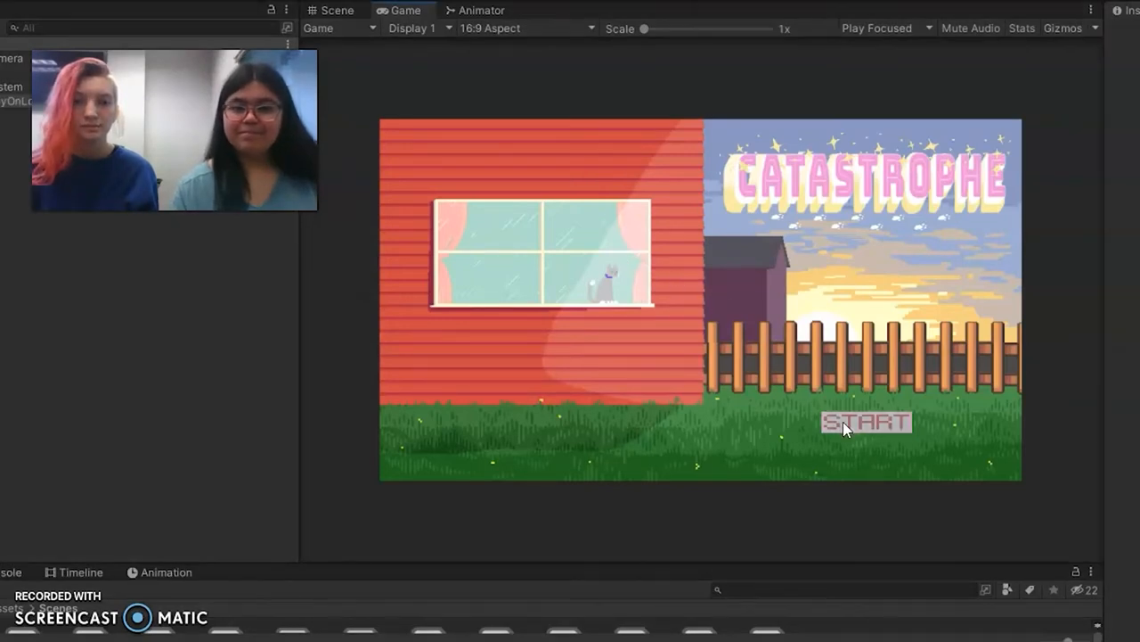
Start Catastrophe from the title screen and roam the cat through the living room into the hallway
{"action": "left_click", "coordinate": [866, 421]}
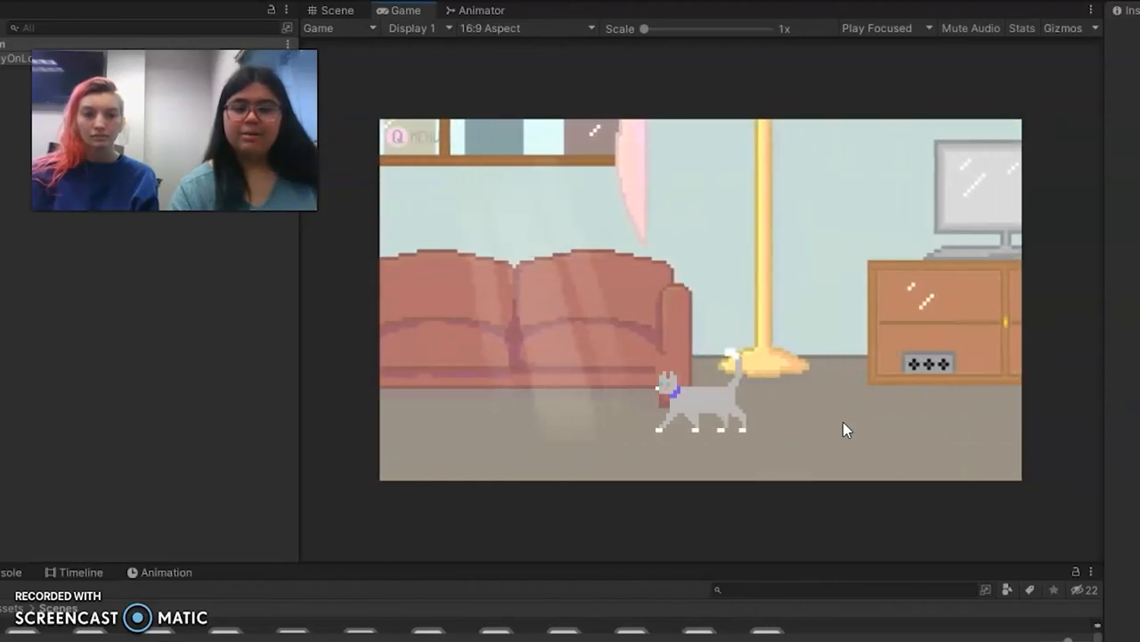
{"action": "key", "text": "q"}
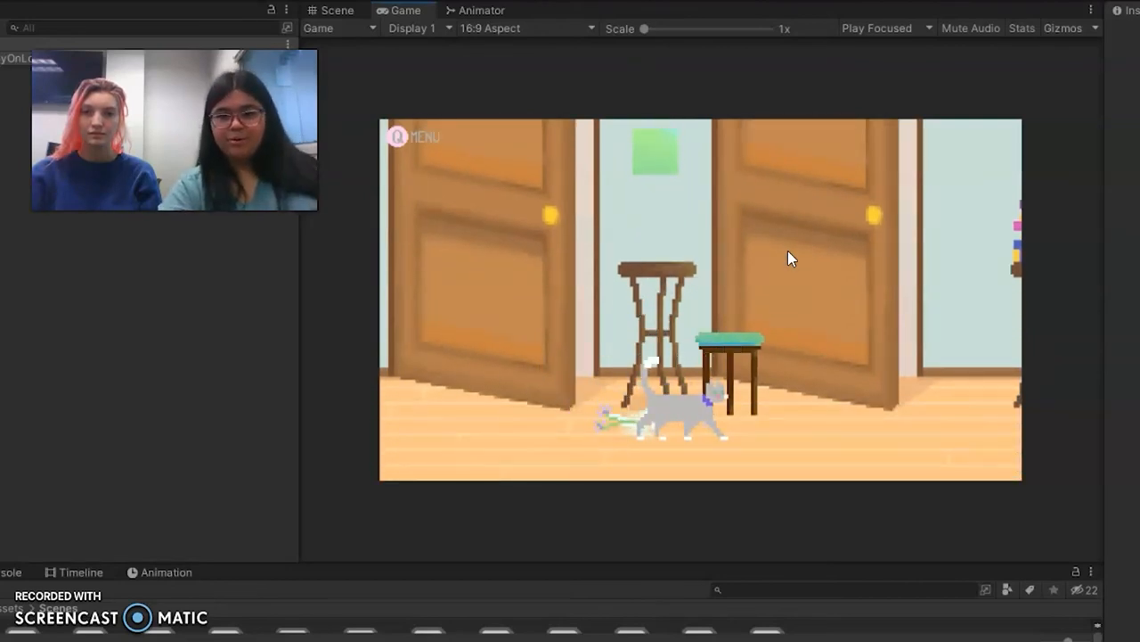
Bring the cat to the bedroom windowsill and try the window, getting the 'It's locked' message
{"action": "key", "text": "q"}
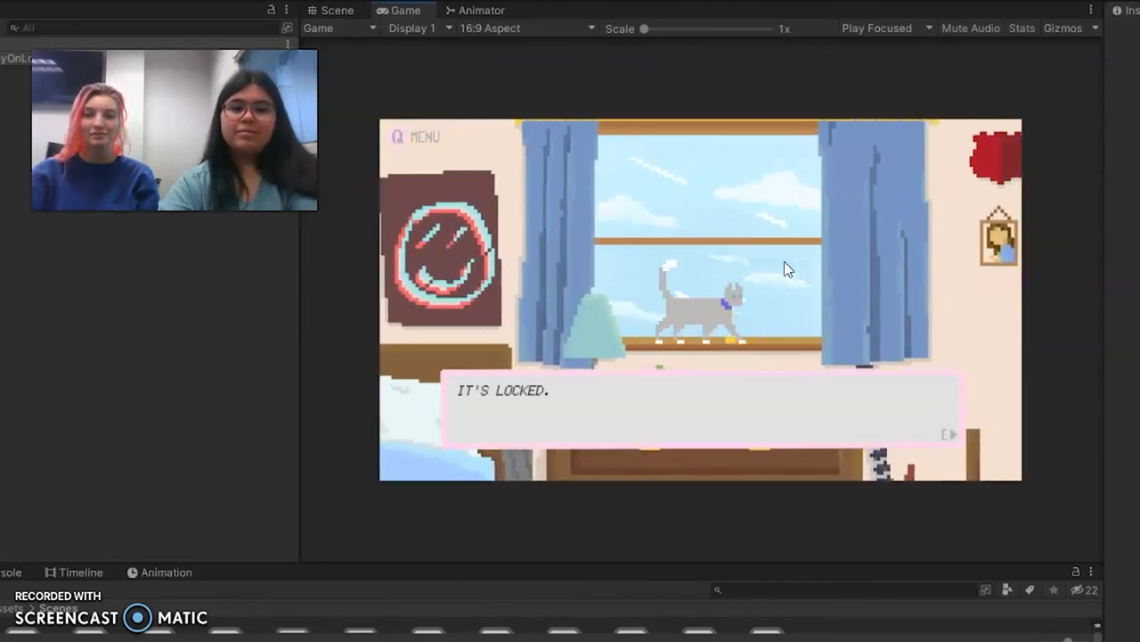
Use the tennis ball from the inventory and reach the kitchen exit's 'Would you like to escape?' prompt
{"action": "key", "text": "q"}
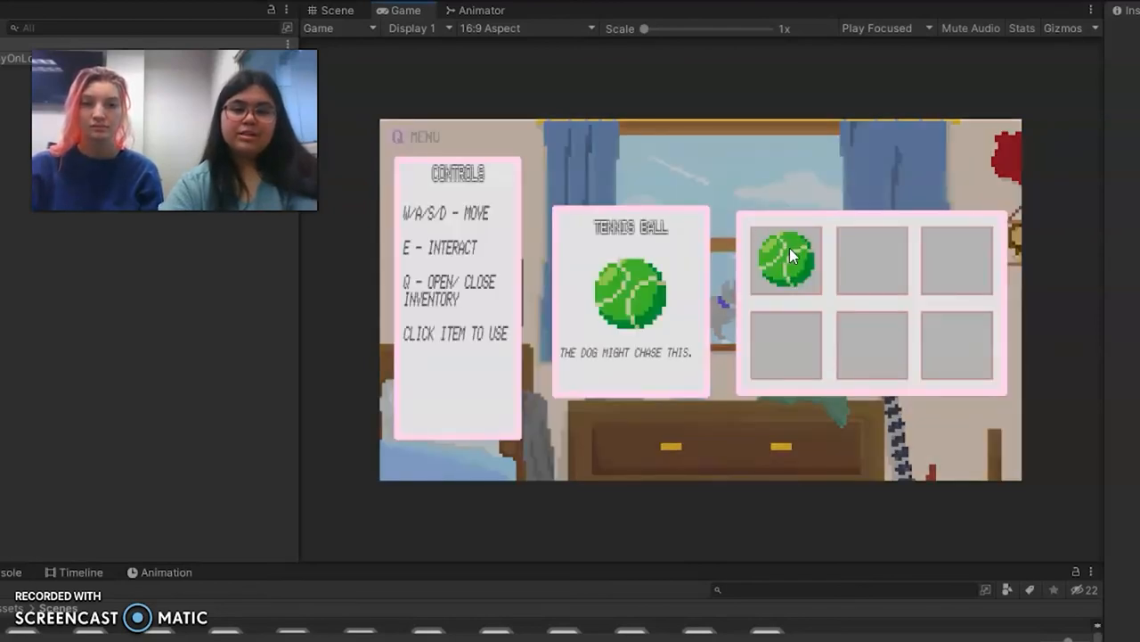
{"action": "left_click", "coordinate": [788, 259]}
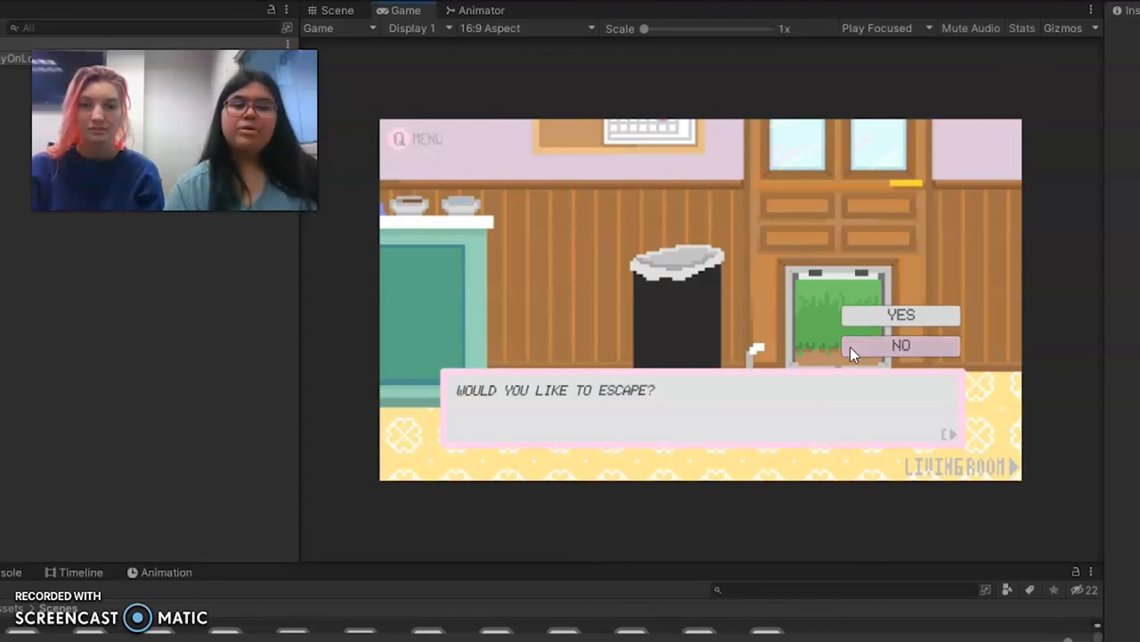
Answer YES to escaping, reaching the first ending and the Catastrophe title screen
{"action": "left_click", "coordinate": [901, 346]}
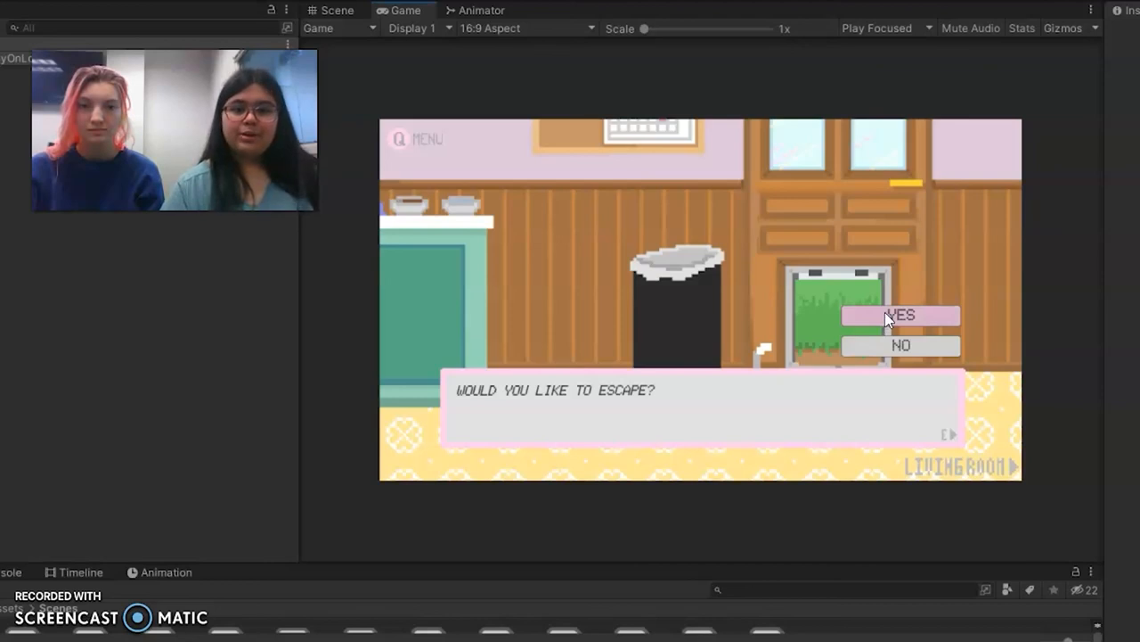
{"action": "left_click", "coordinate": [900, 313]}
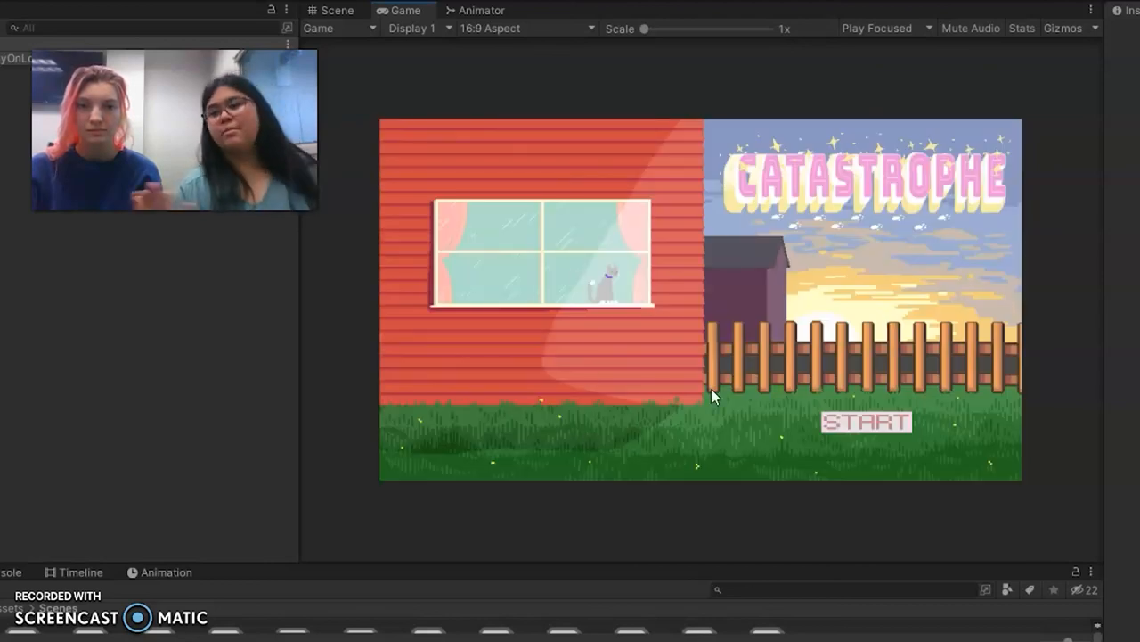